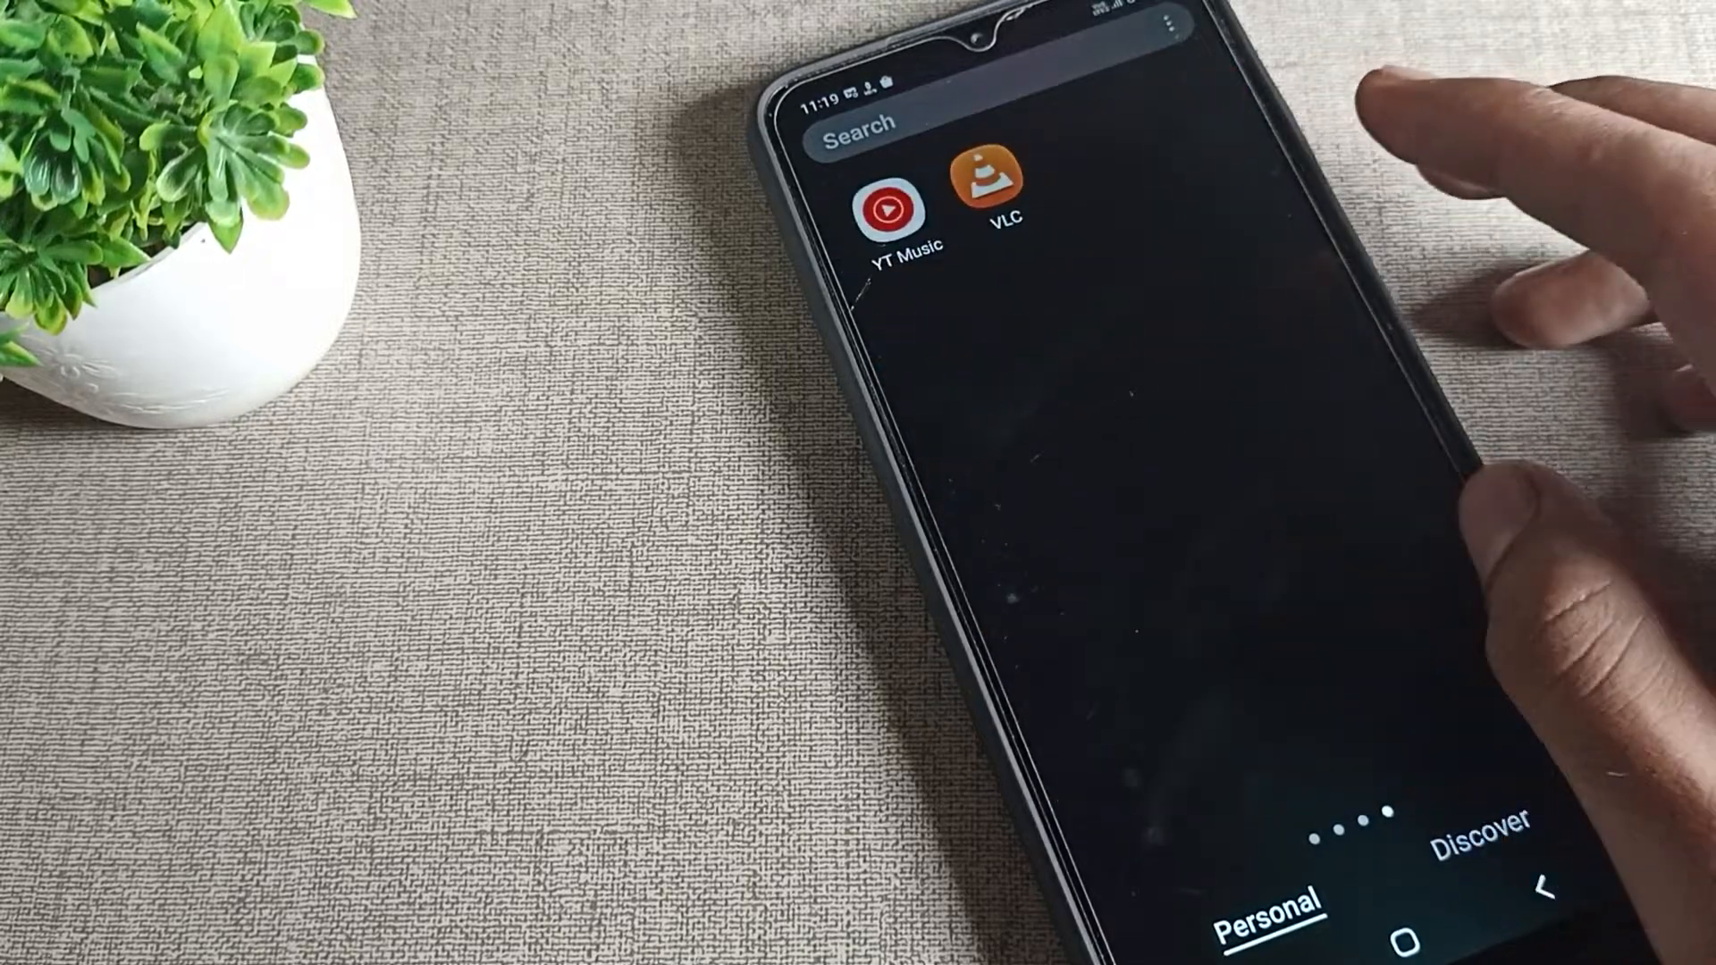
Swipe the app drawer to the page showing the Settings icon.
{"action": "scroll", "scroll_direction": "left", "scroll_amount": 3}
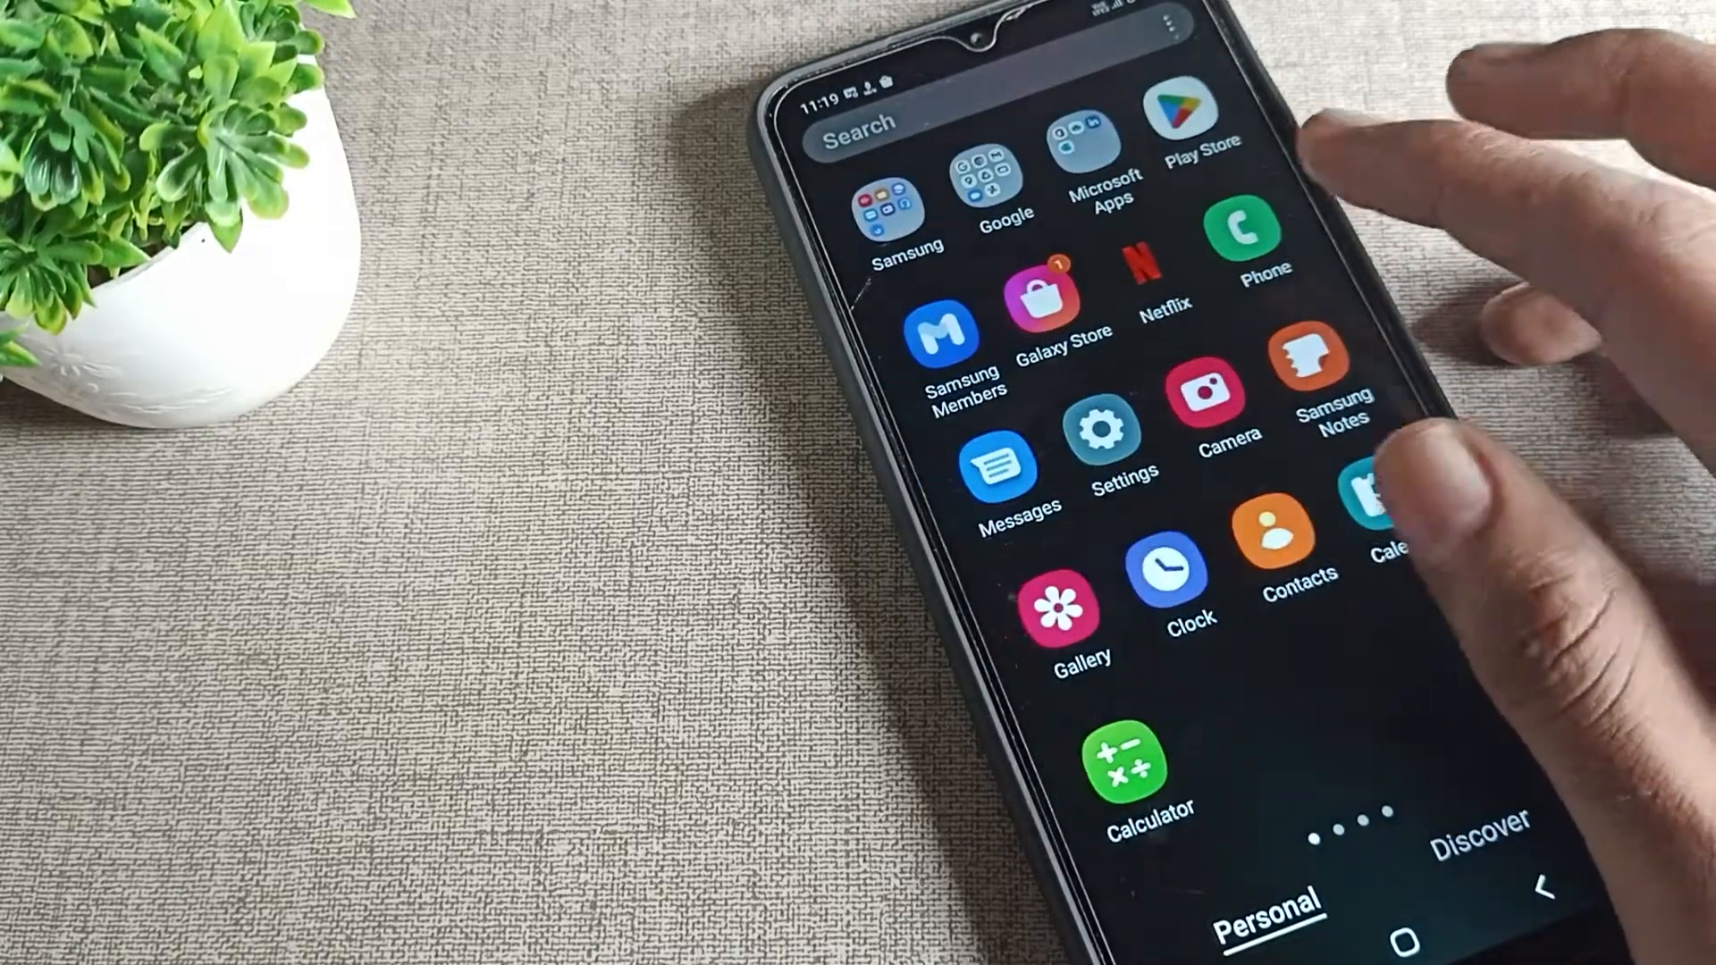
Launch Settings and scroll down the list to reach Accessibility.
{"action": "left_click", "coordinate": [1111, 454]}
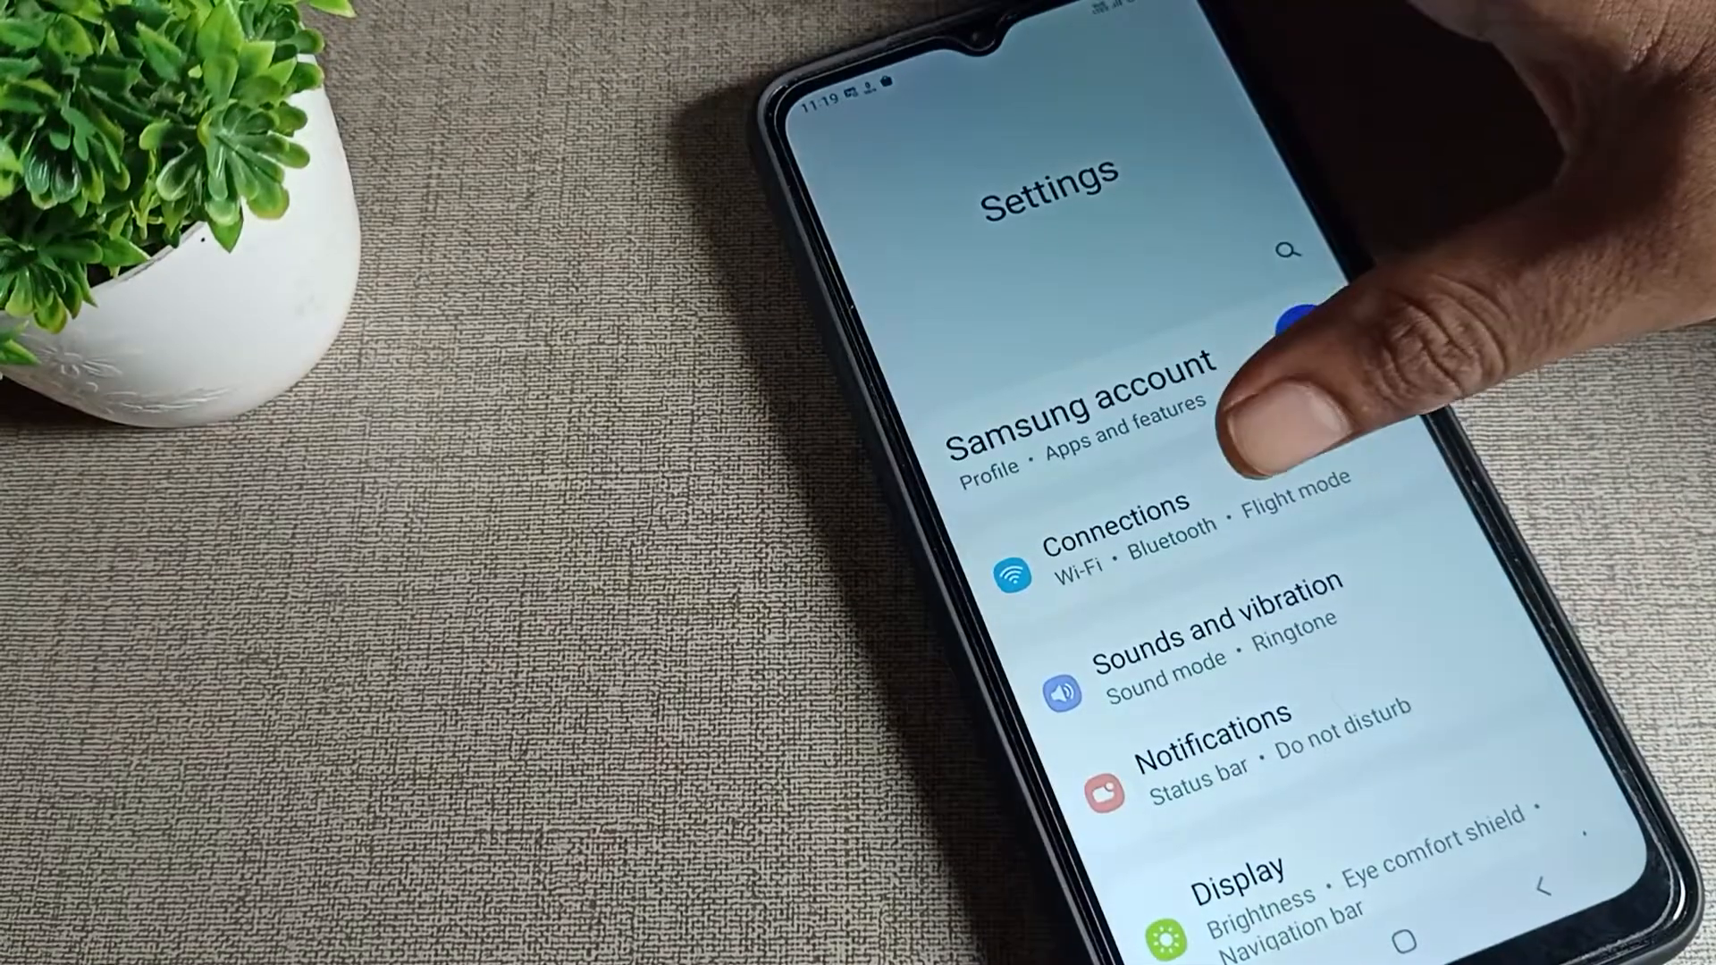
{"action": "scroll", "scroll_direction": "down", "scroll_amount": 3}
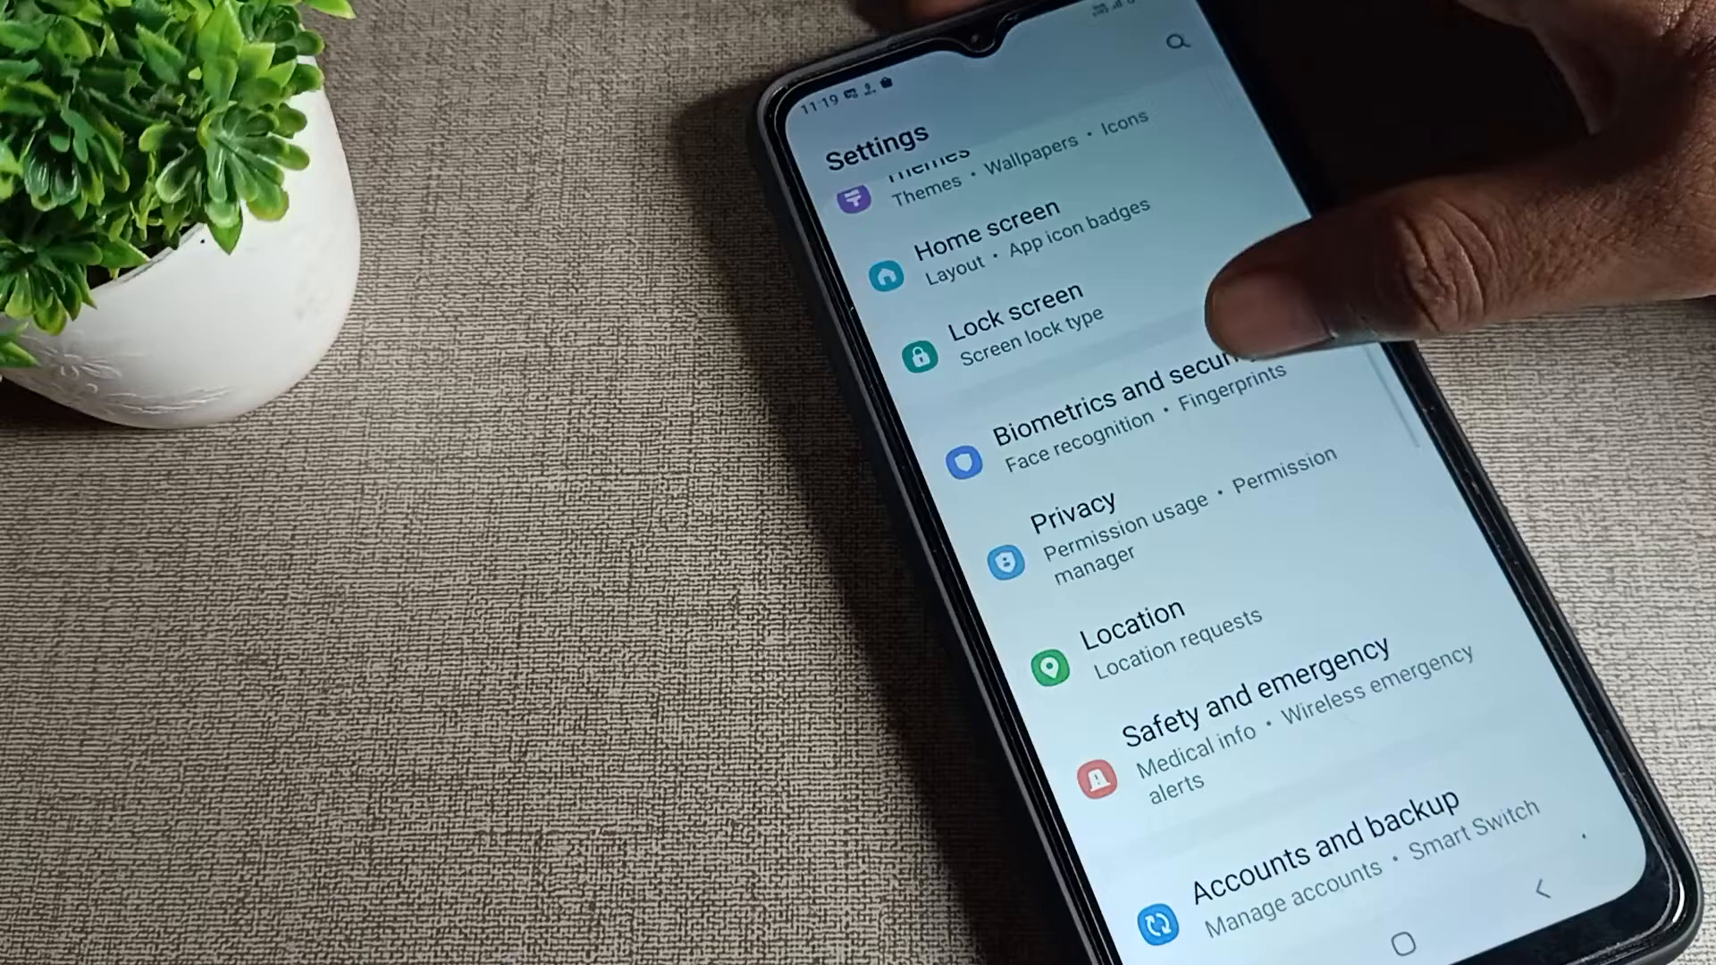
{"action": "scroll", "scroll_direction": "down", "scroll_amount": 3}
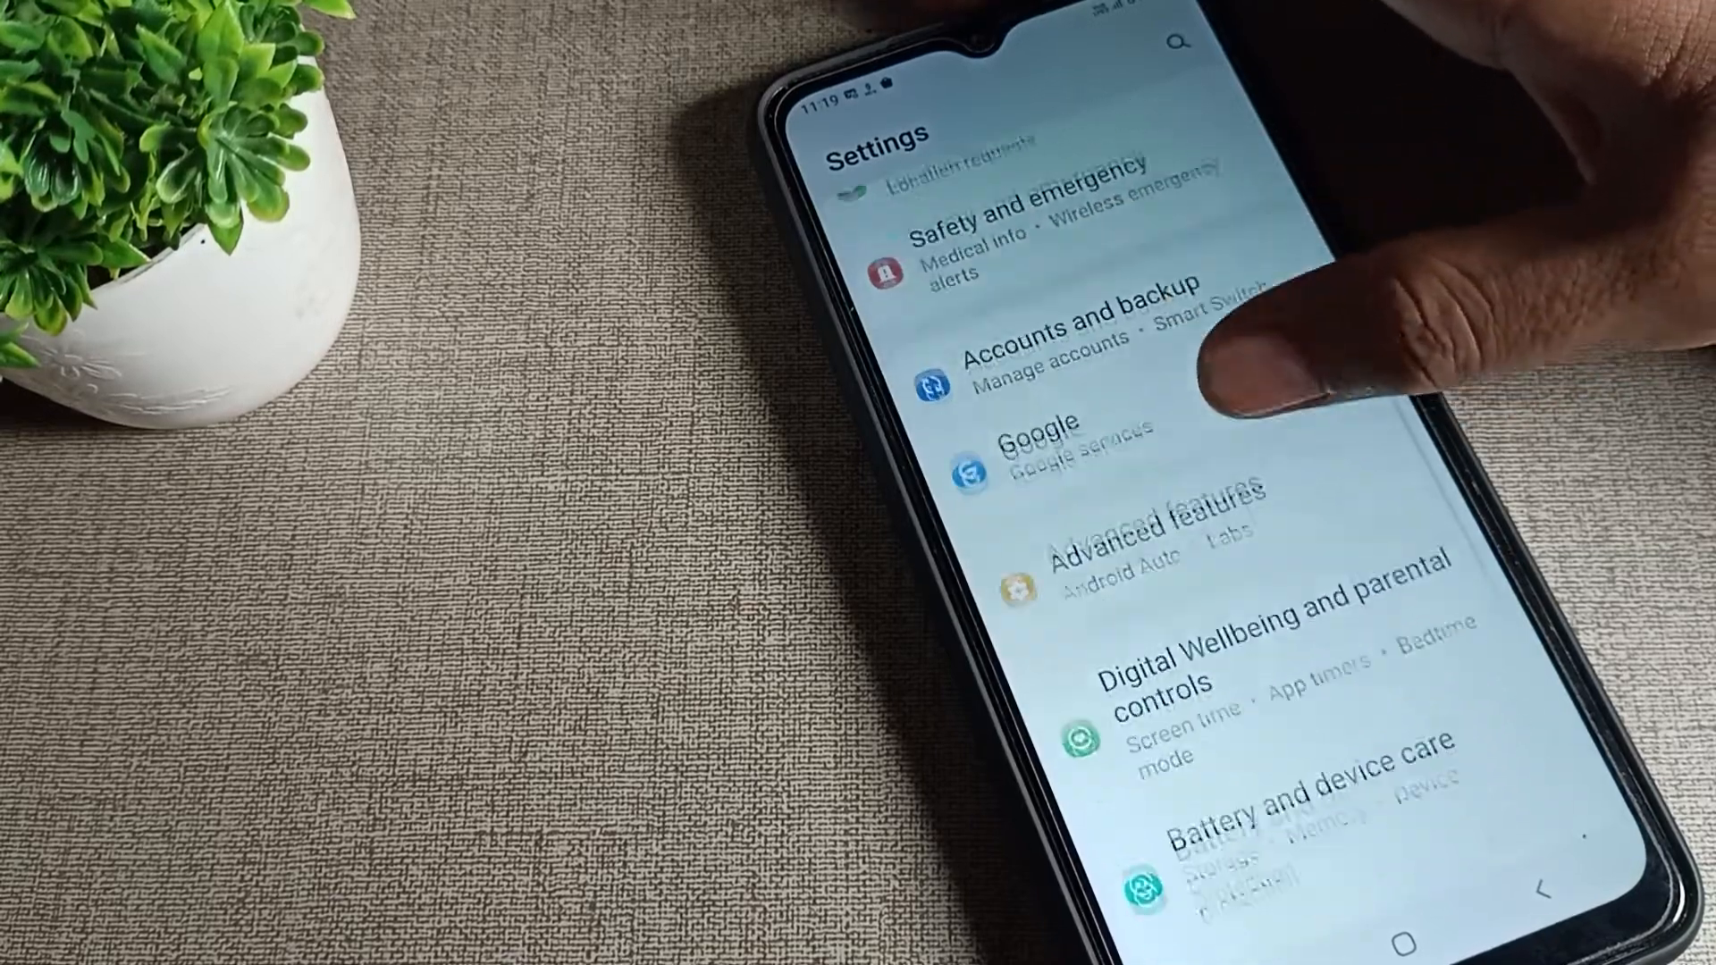
{"action": "scroll", "scroll_direction": "down", "scroll_amount": 3}
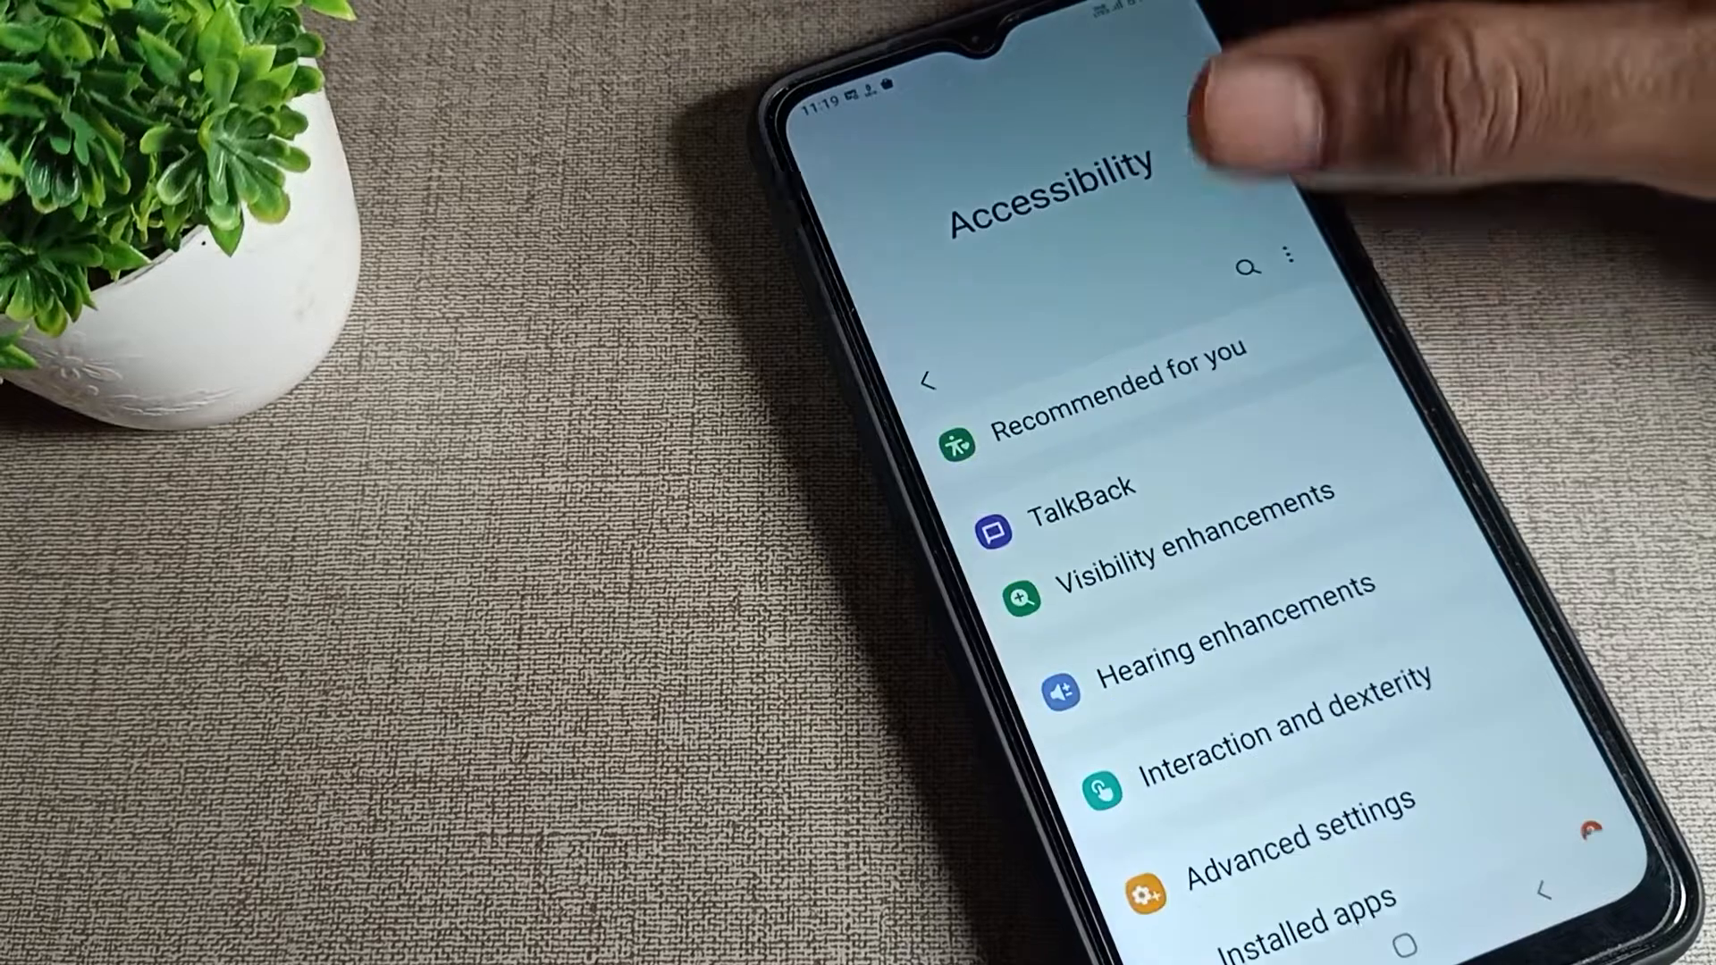
Enter Visibility enhancements and scroll to Colour correction, currently Off.
{"action": "left_click", "coordinate": [1164, 564]}
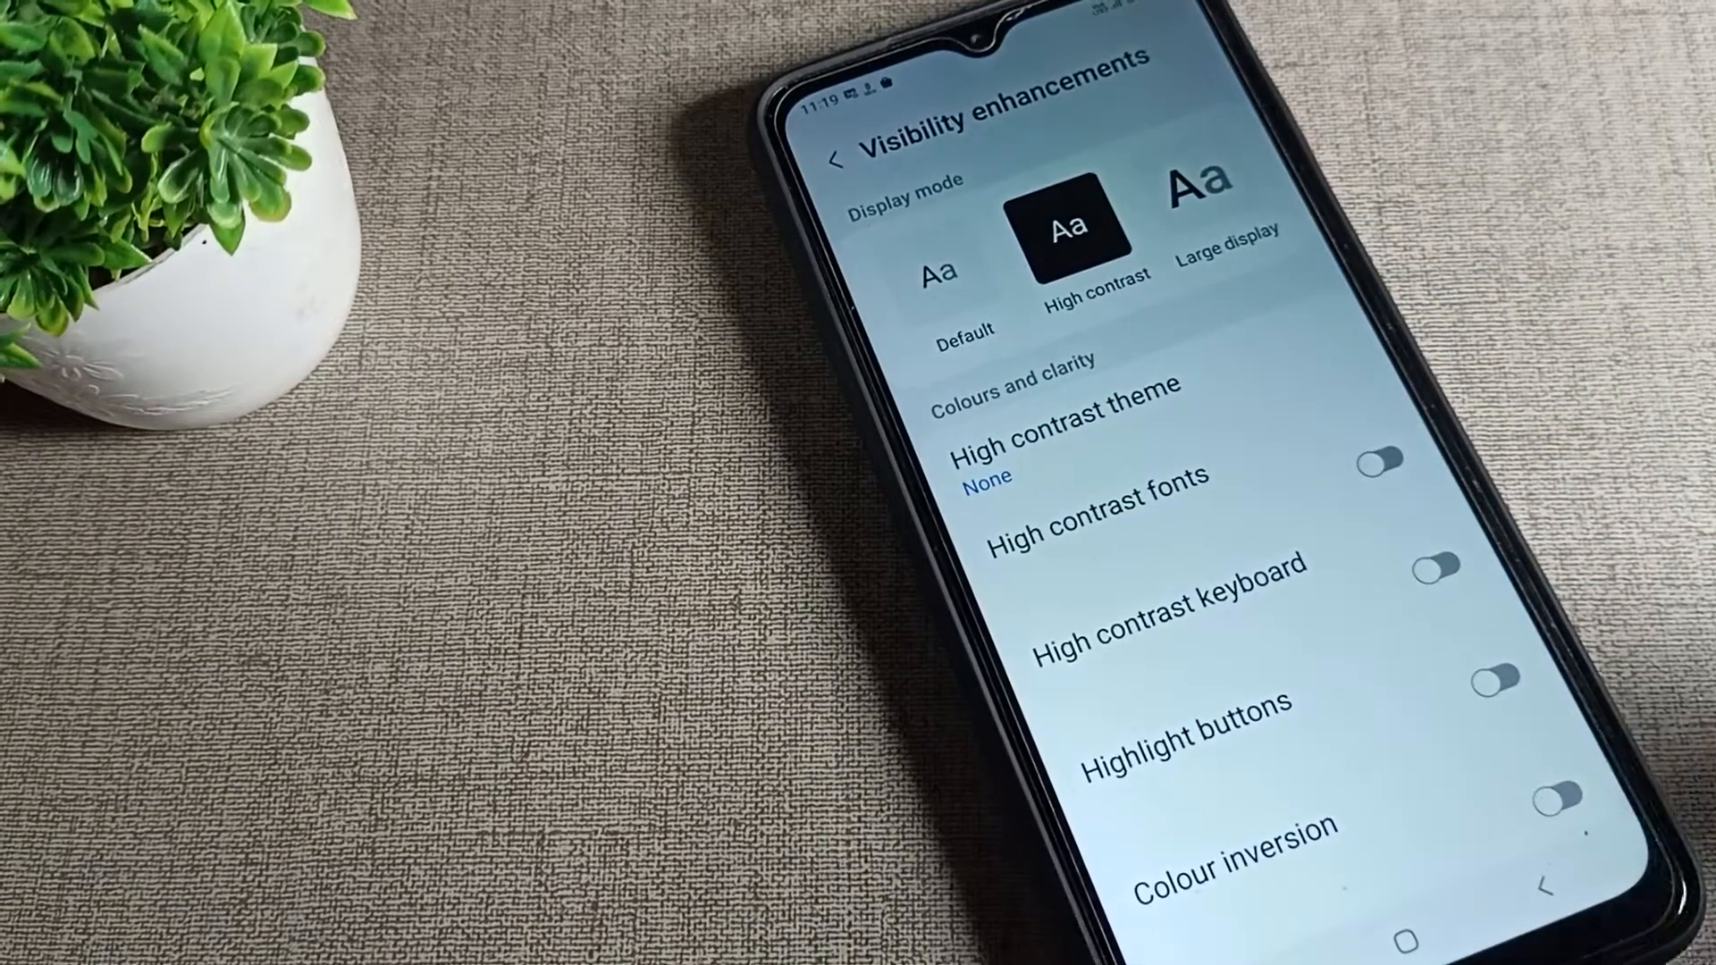
{"action": "scroll", "scroll_direction": "down", "scroll_amount": 3}
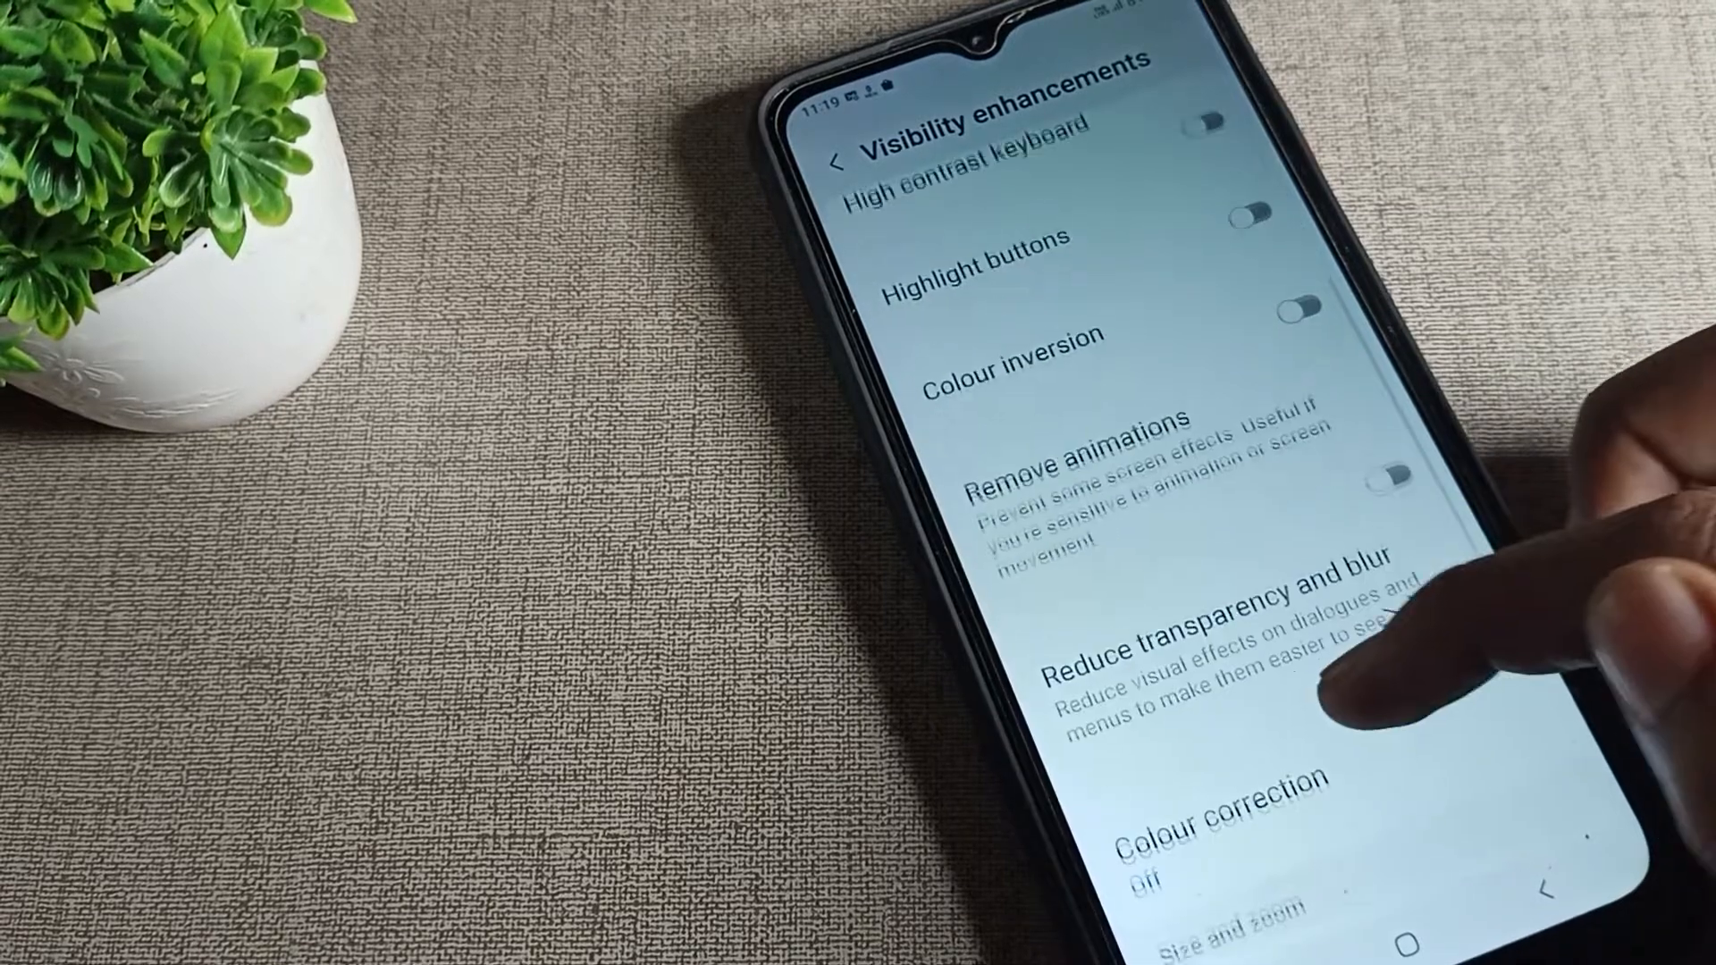
{"action": "scroll", "scroll_direction": "down", "scroll_amount": 3}
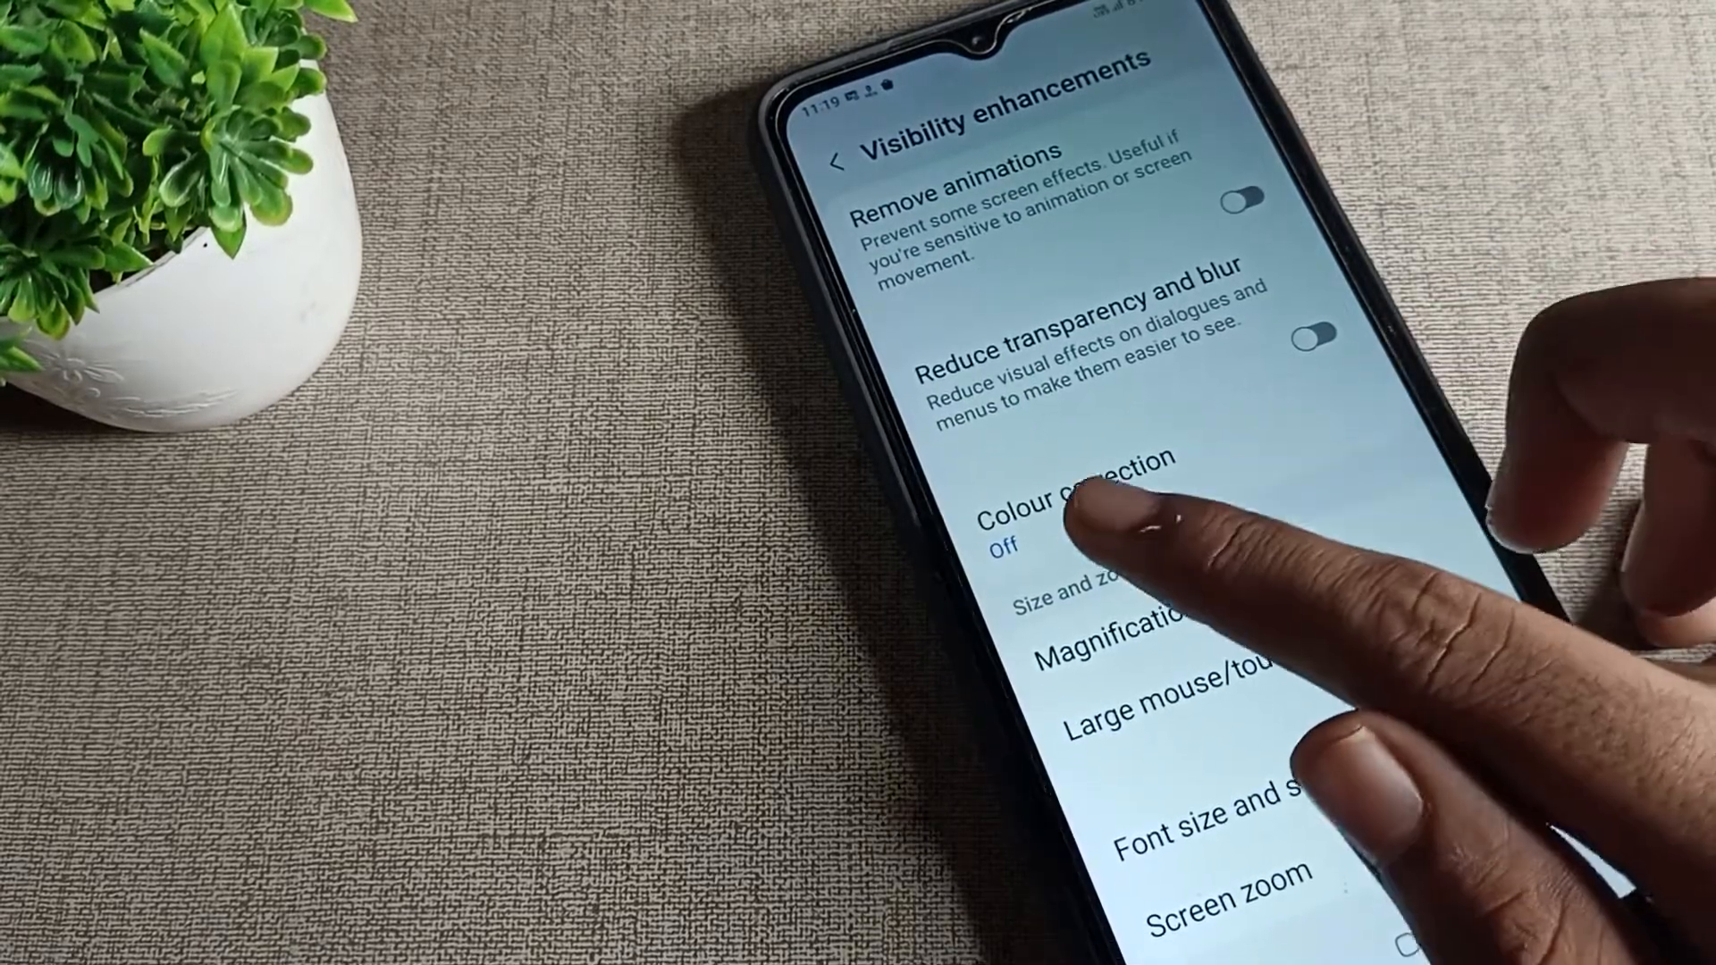
Turn Colour correction On with Protanomaly (red-green) mode, then return to the apps.
{"action": "left_click", "coordinate": [1078, 499]}
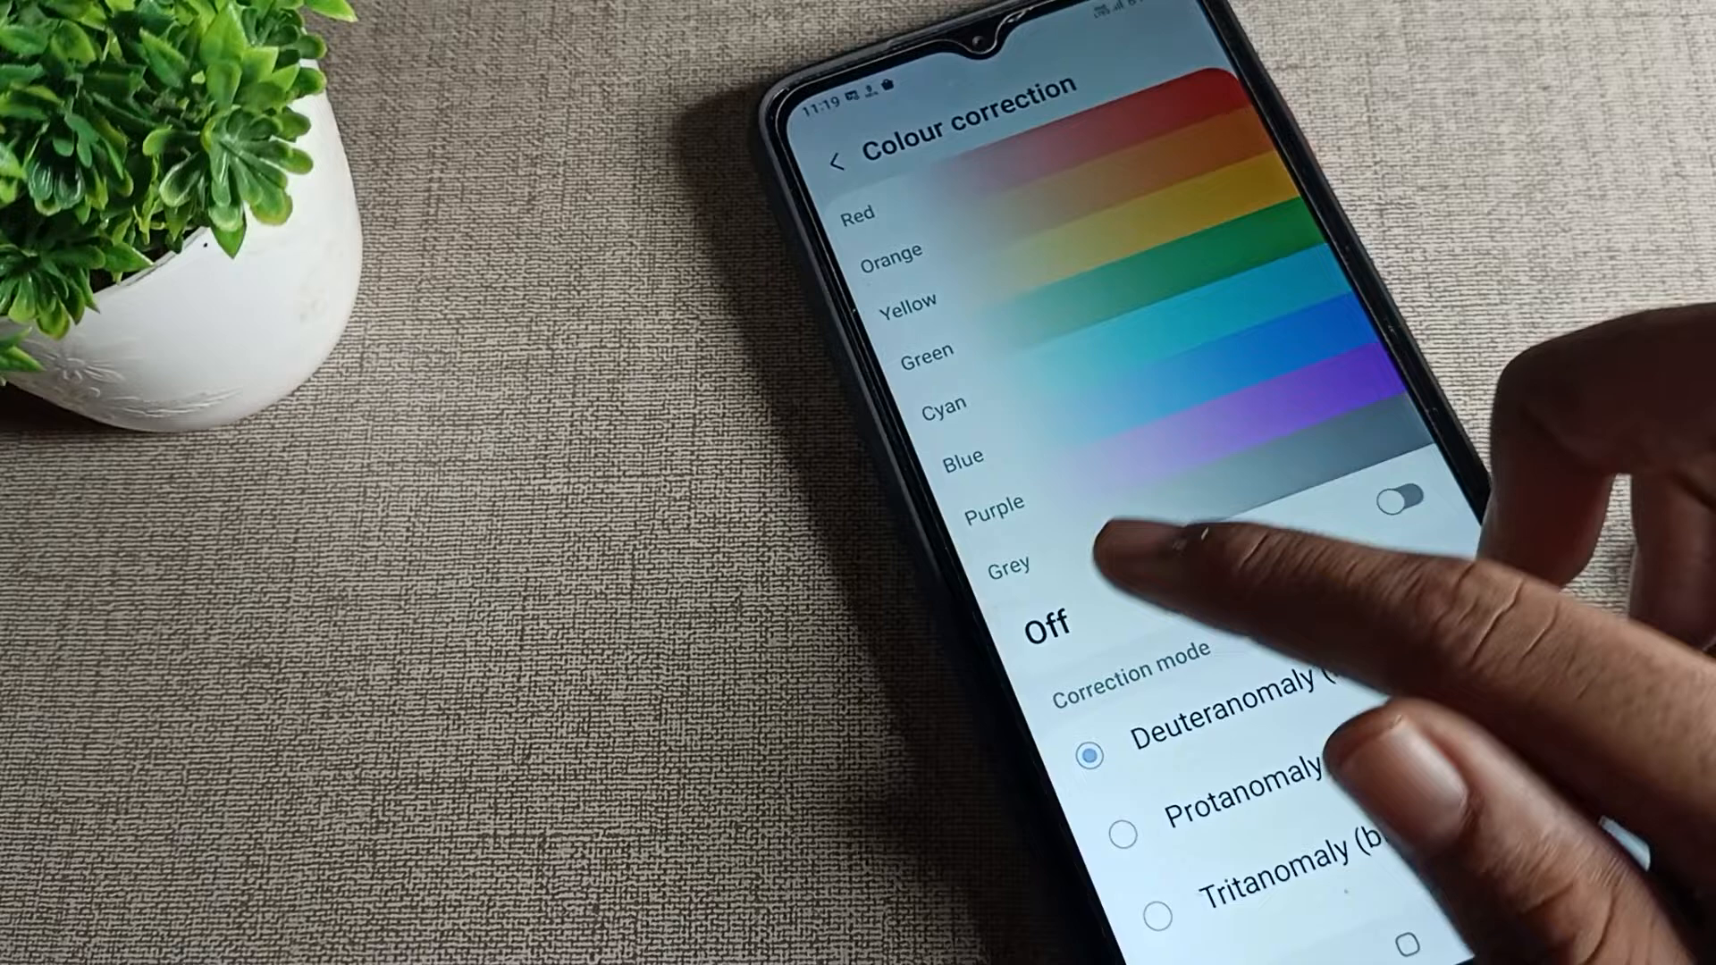
{"action": "left_click", "coordinate": [1398, 499]}
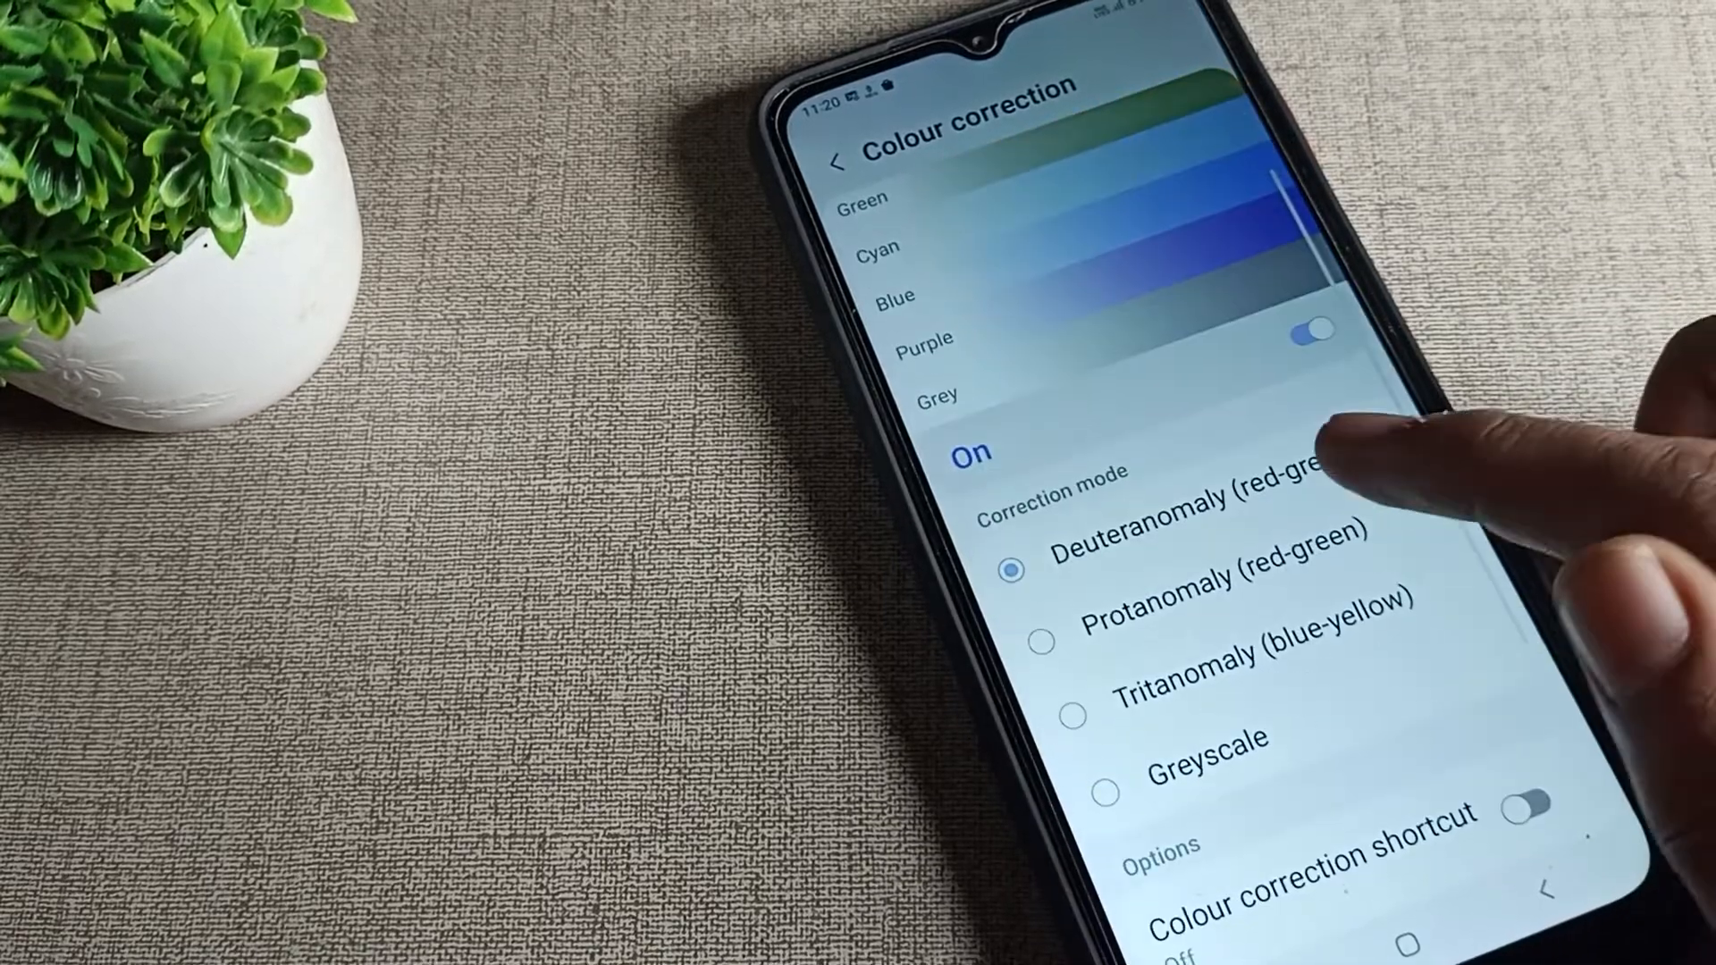
{"action": "left_click", "coordinate": [1069, 713]}
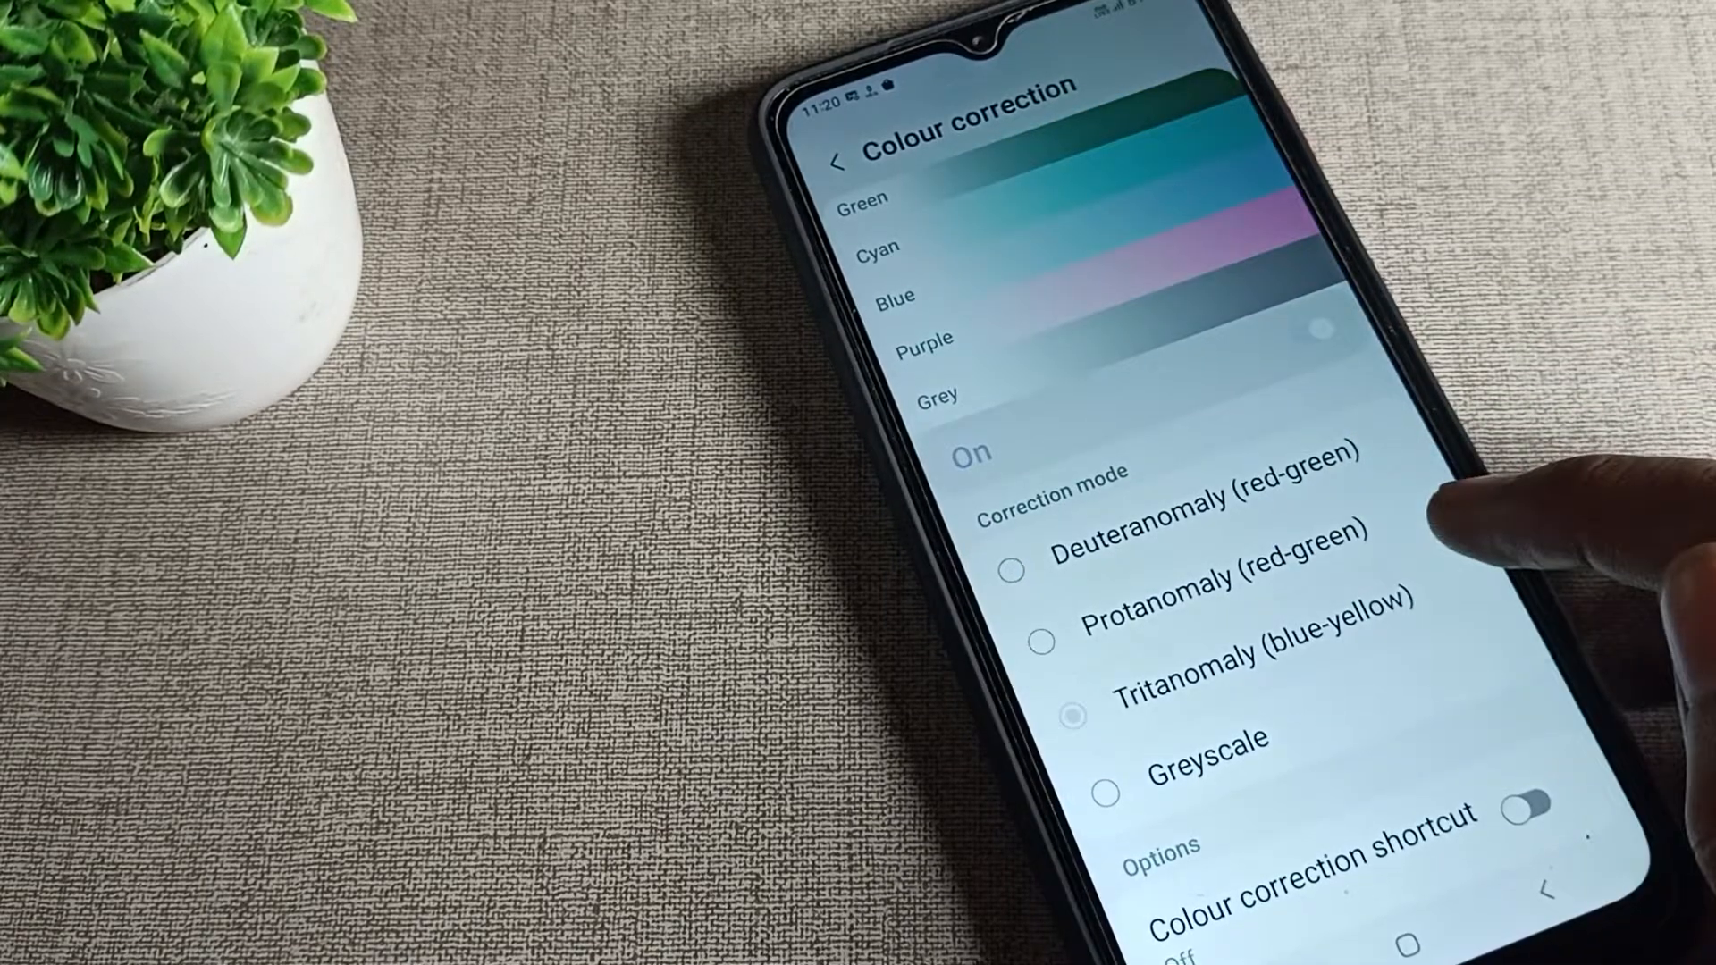
{"action": "left_click", "coordinate": [1069, 574]}
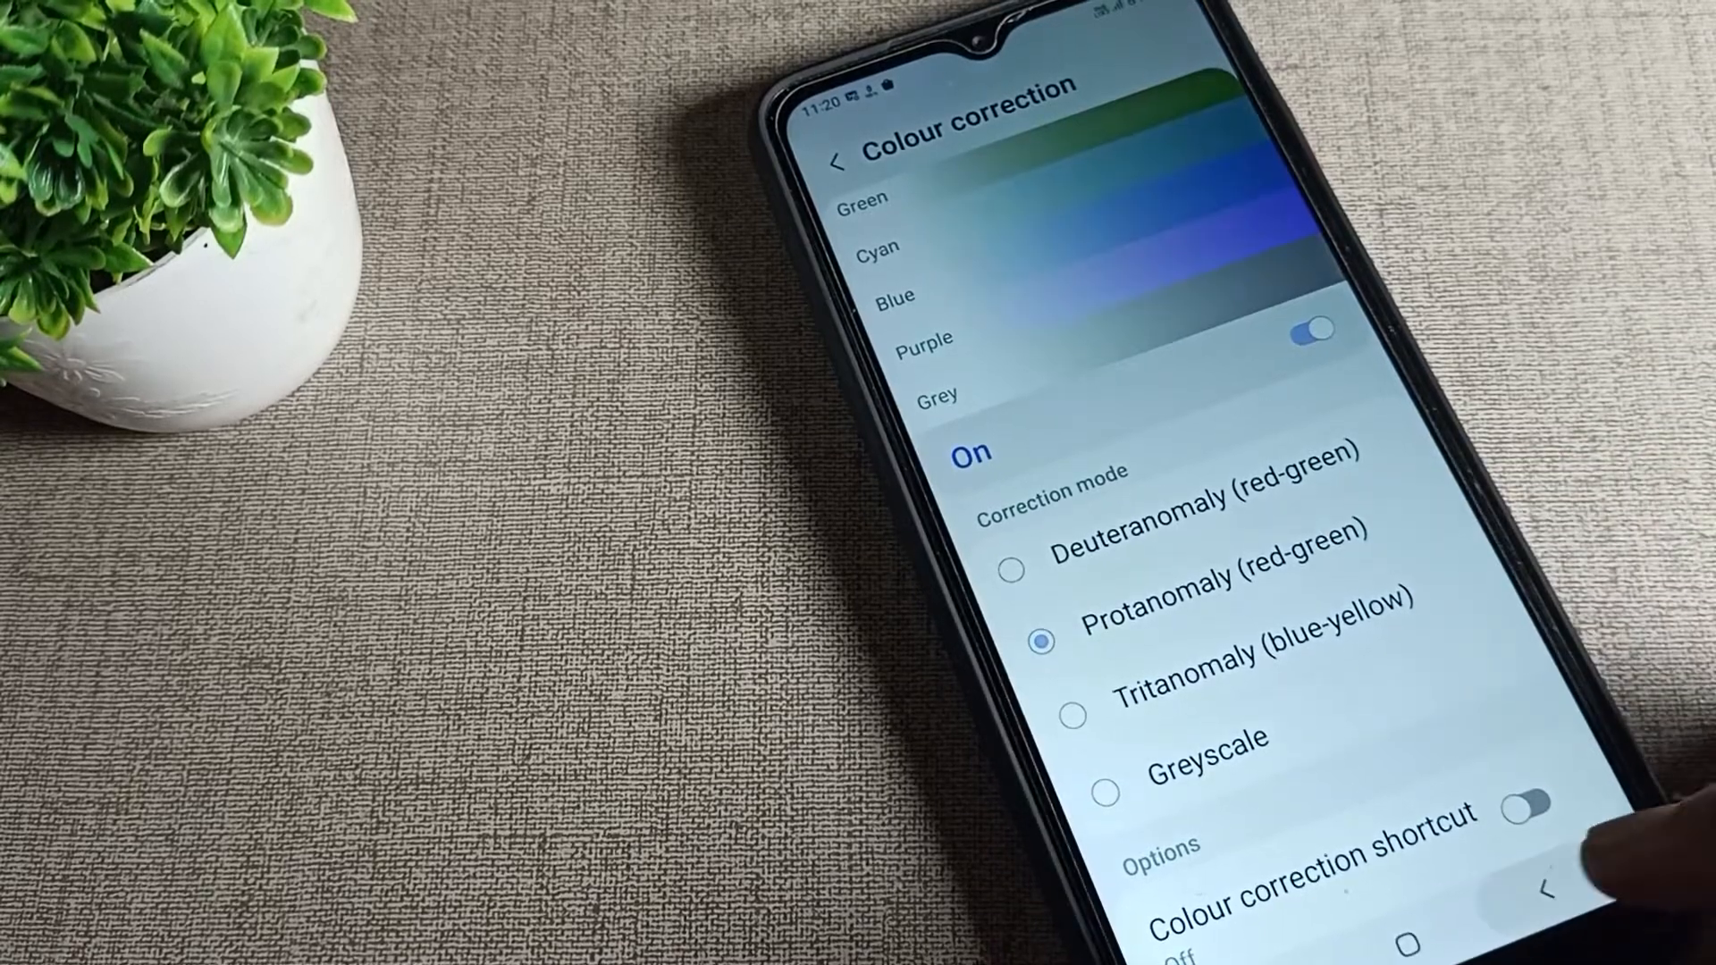
{"action": "left_click", "coordinate": [846, 151]}
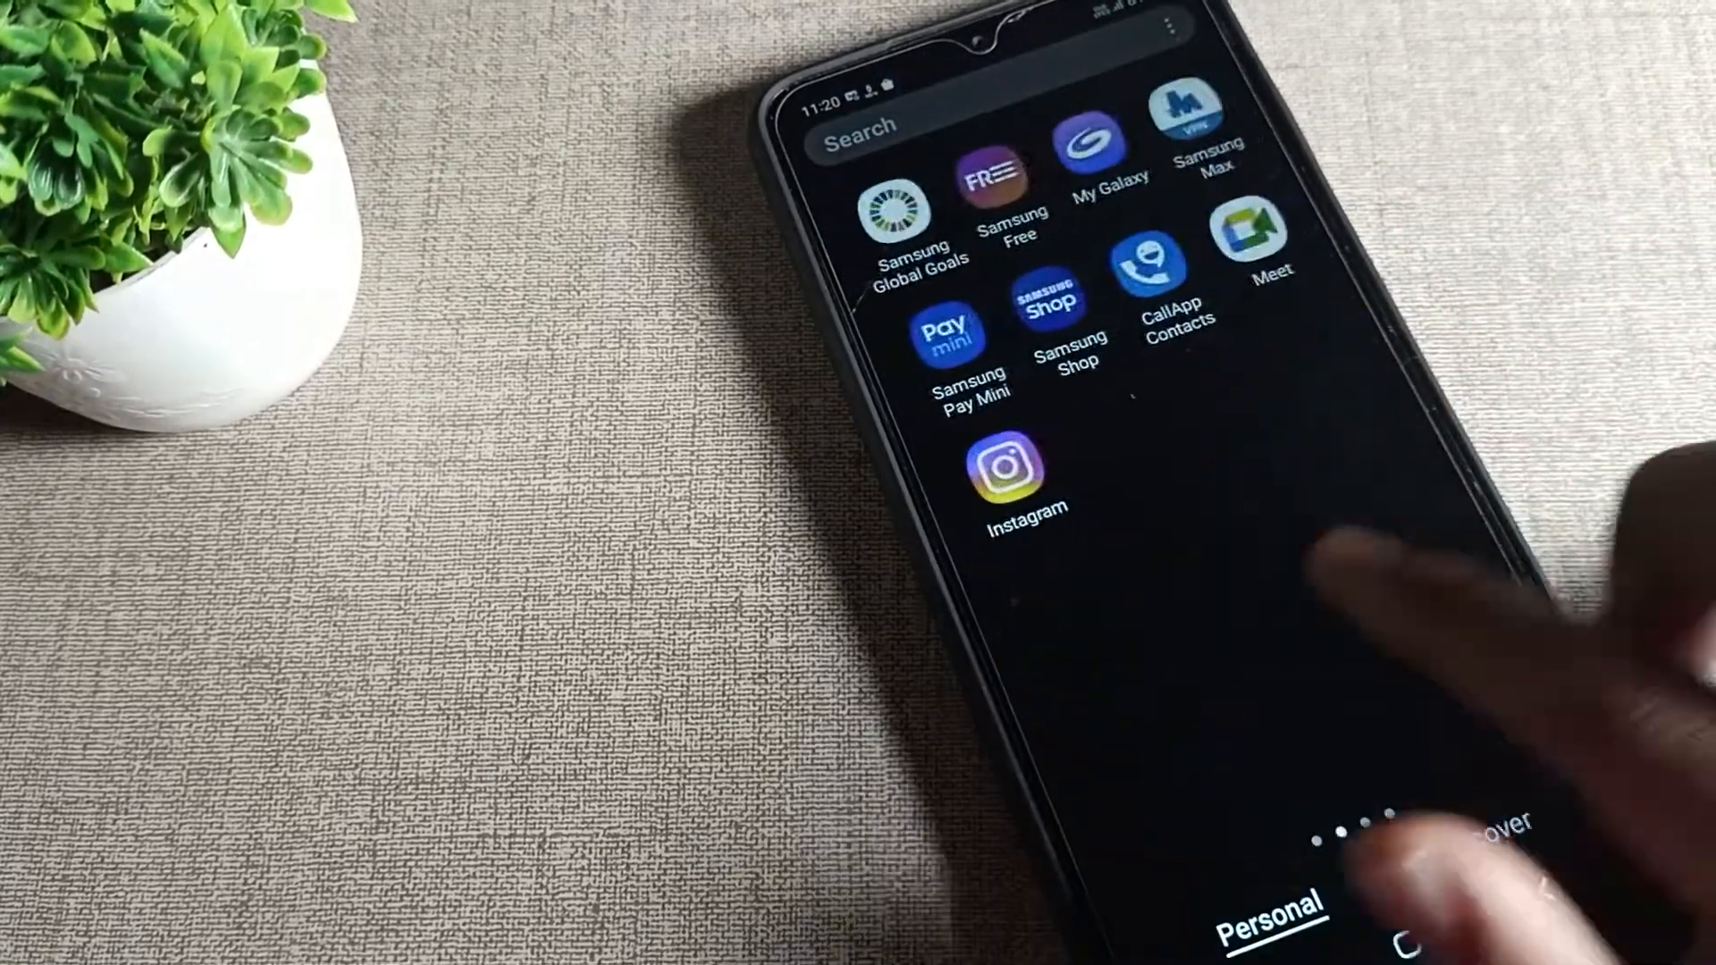
Swipe the app drawer to the page showing YT Music and VLC.
{"action": "scroll", "scroll_direction": "left", "scroll_amount": 3}
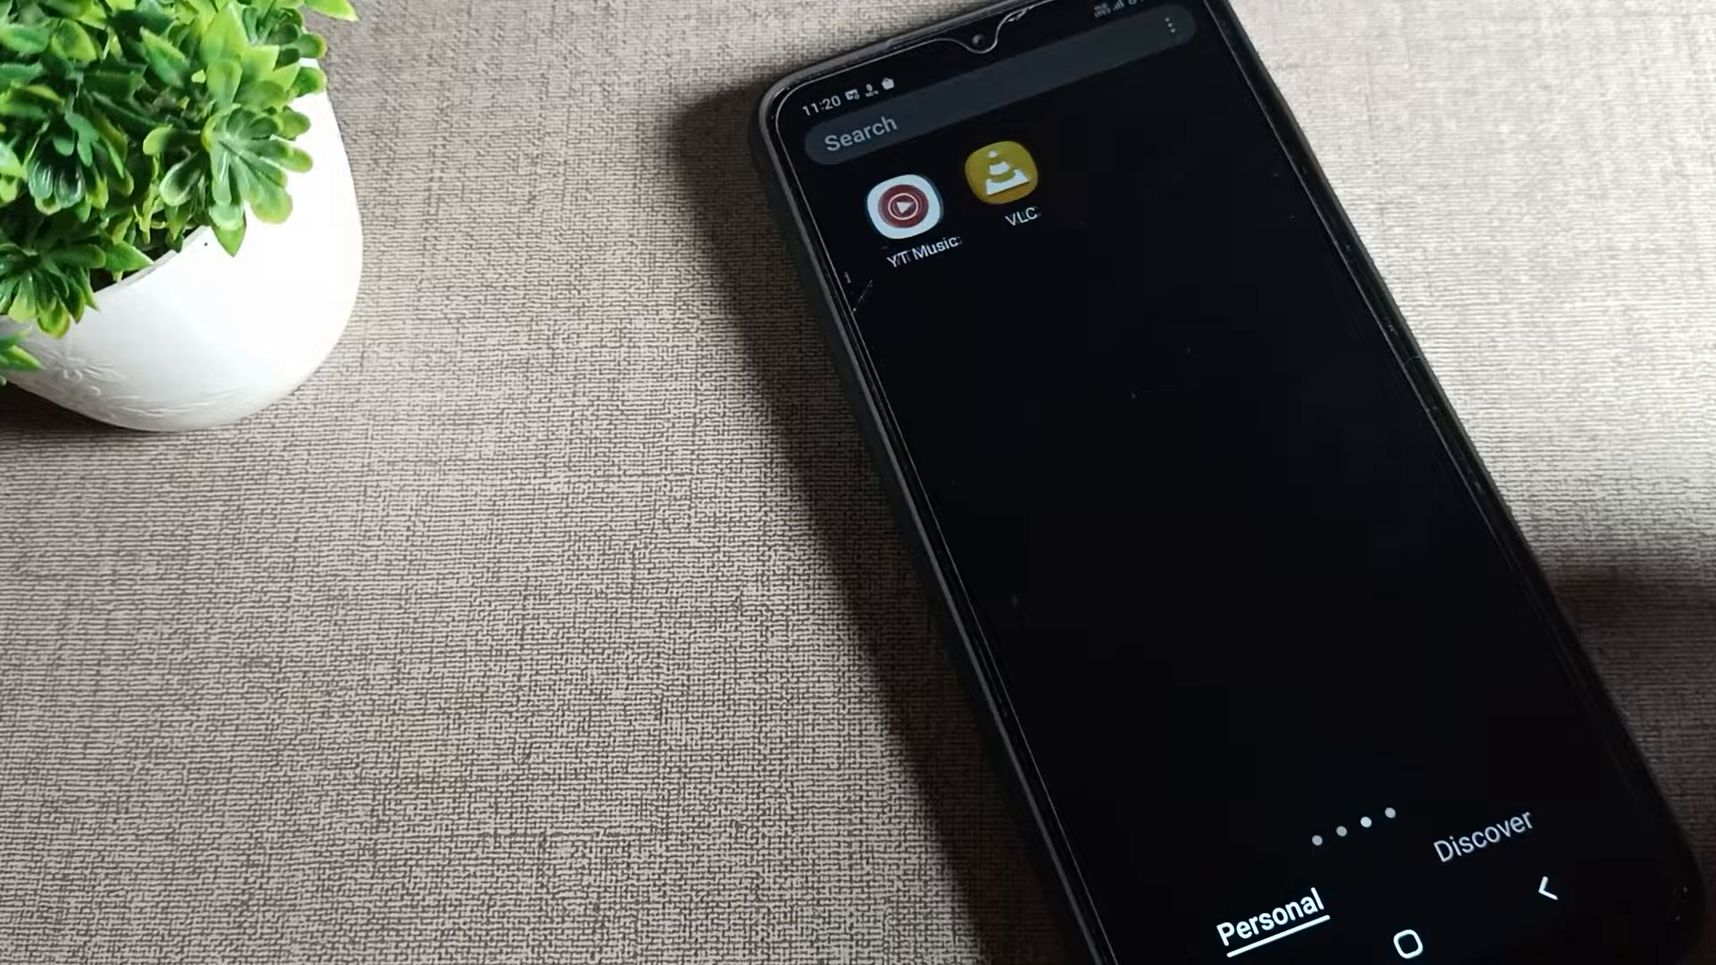